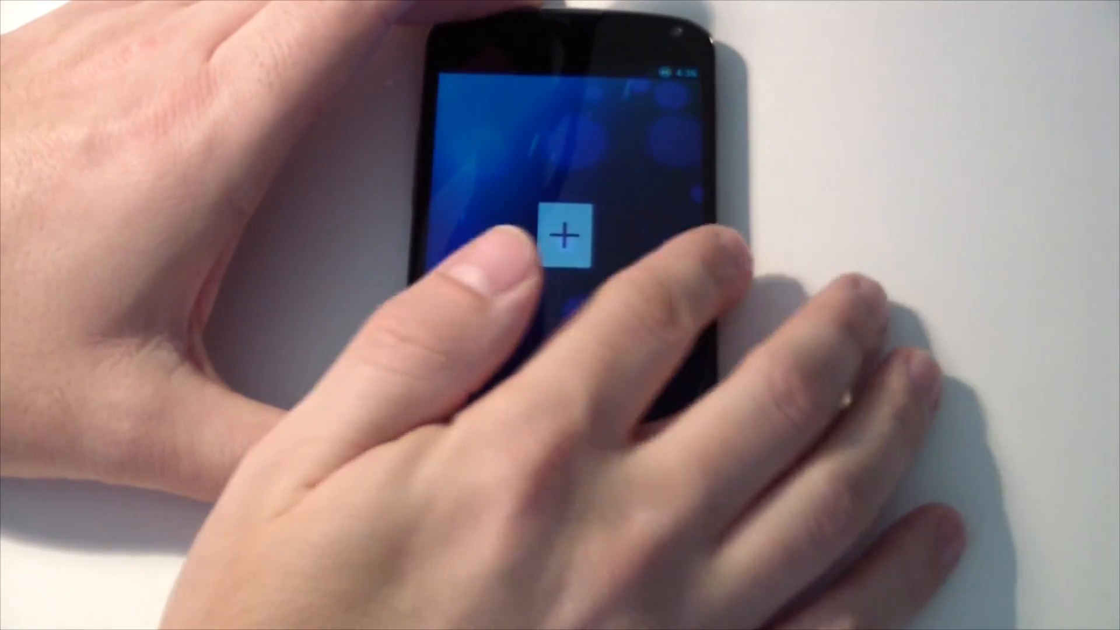
- Drag the lock-screen unlock ring outward to reach the home screen
left_click(566, 235)
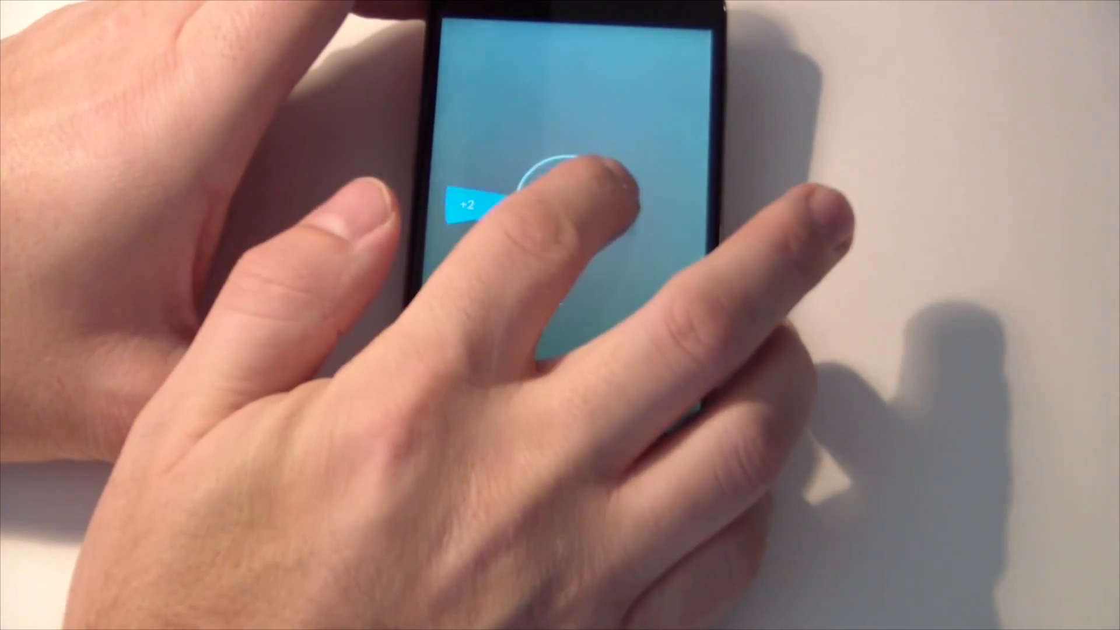
left_click(561, 397)
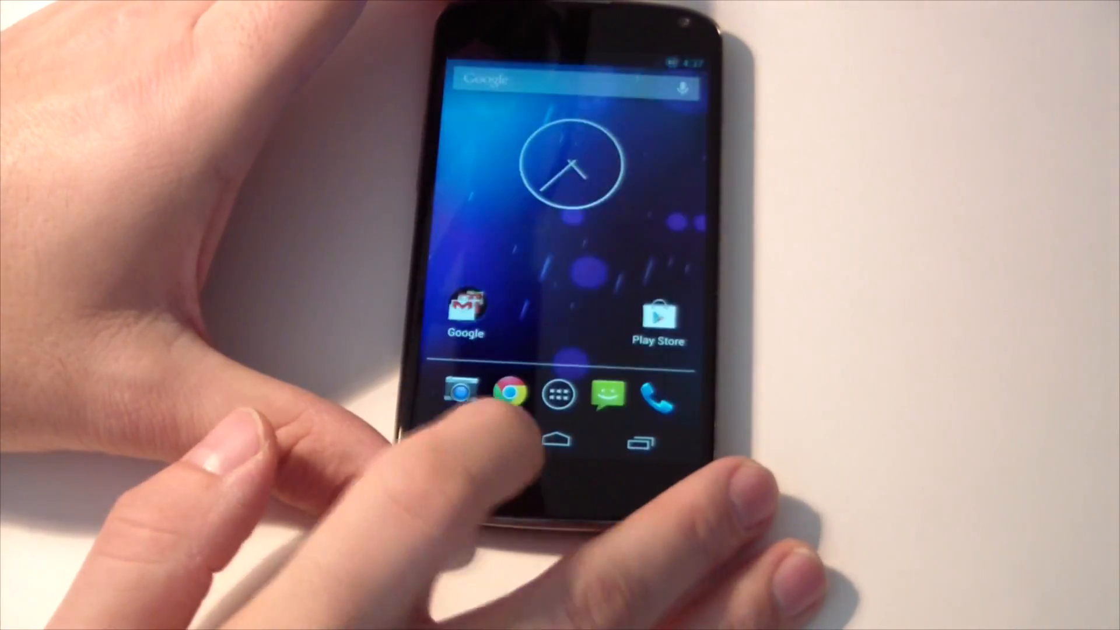
- Go from the app drawer to Settings' About phone page showing Nexus 4 and Android 4.2.1
left_click(510, 395)
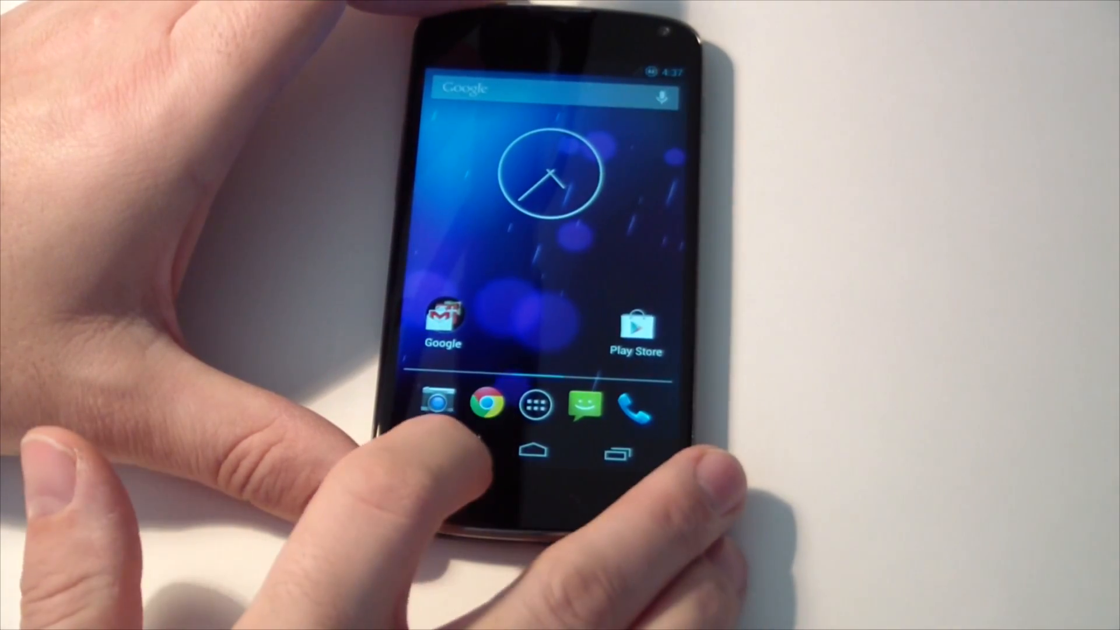
left_click(535, 404)
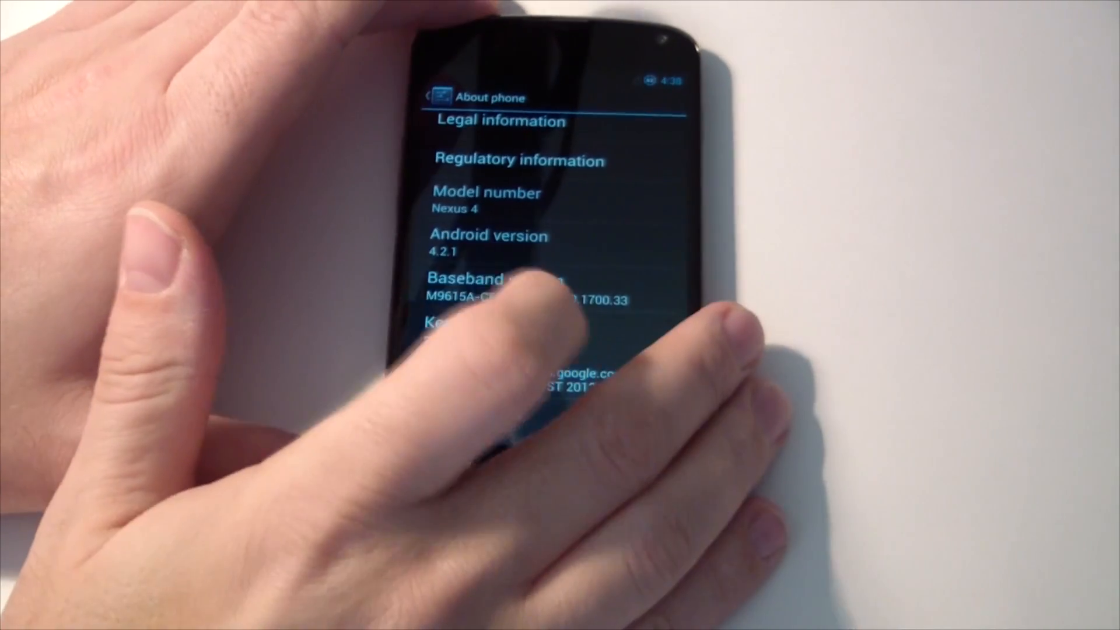
- Tap Android version to reveal the Jelly Bean easter egg and play with the figure
scroll("down", 3)
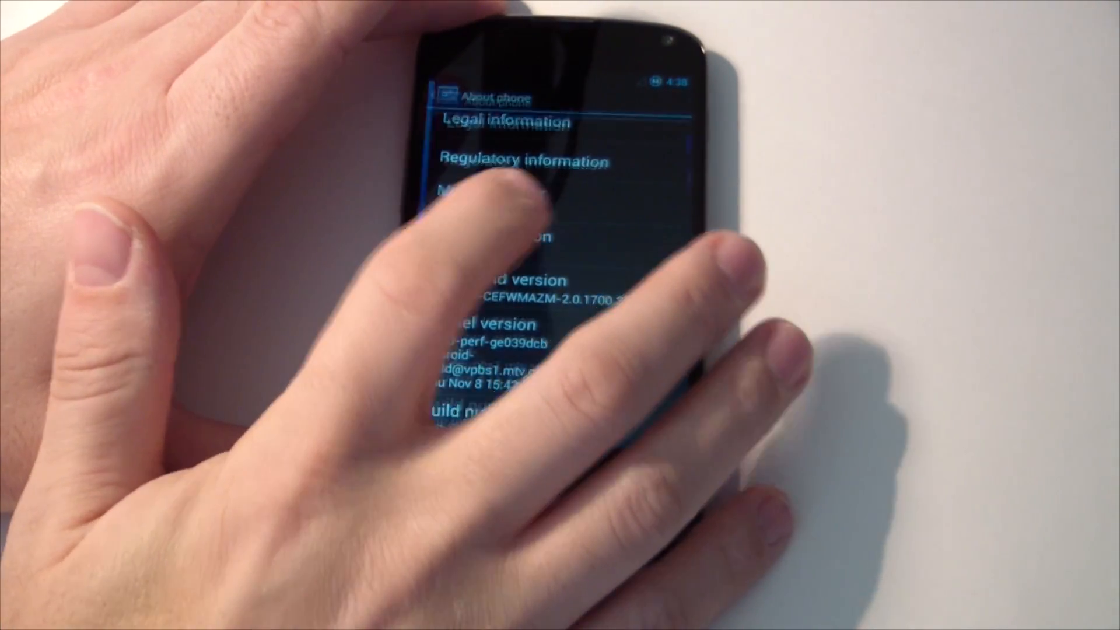
left_click(500, 207)
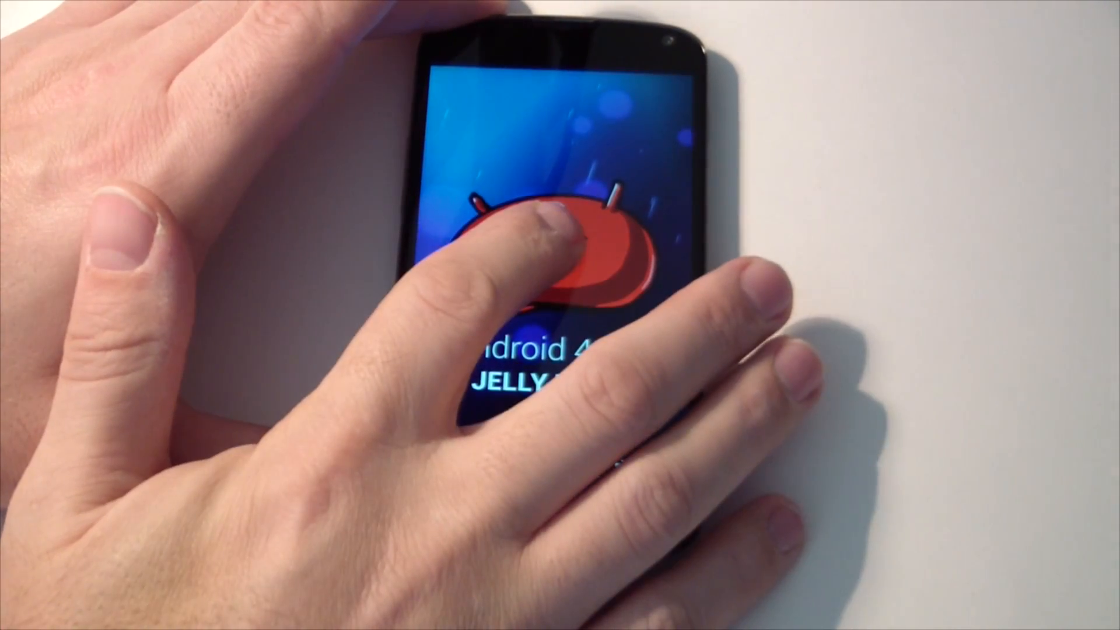
left_click(564, 236)
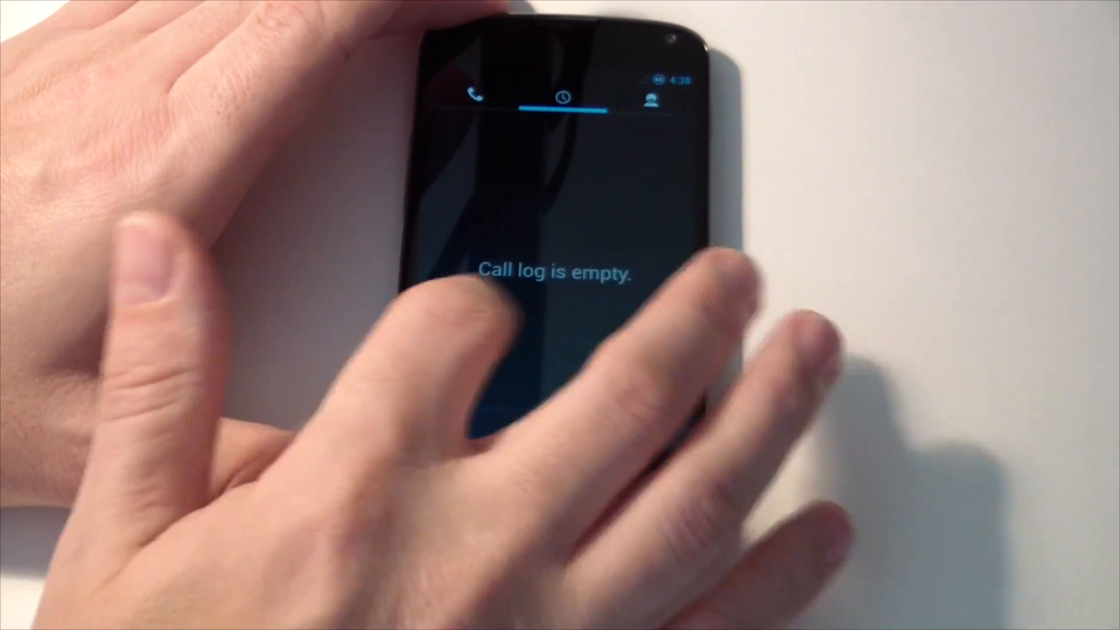
- Switch to the dialpad, return home, browse the app drawer, then return home again
left_click(478, 96)
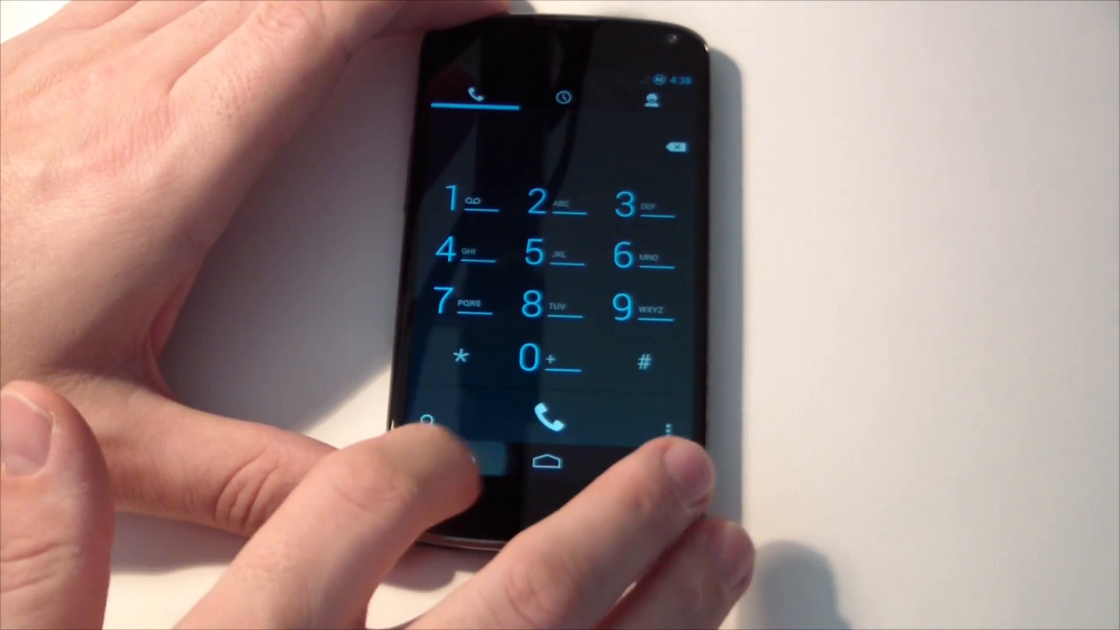
left_click(548, 462)
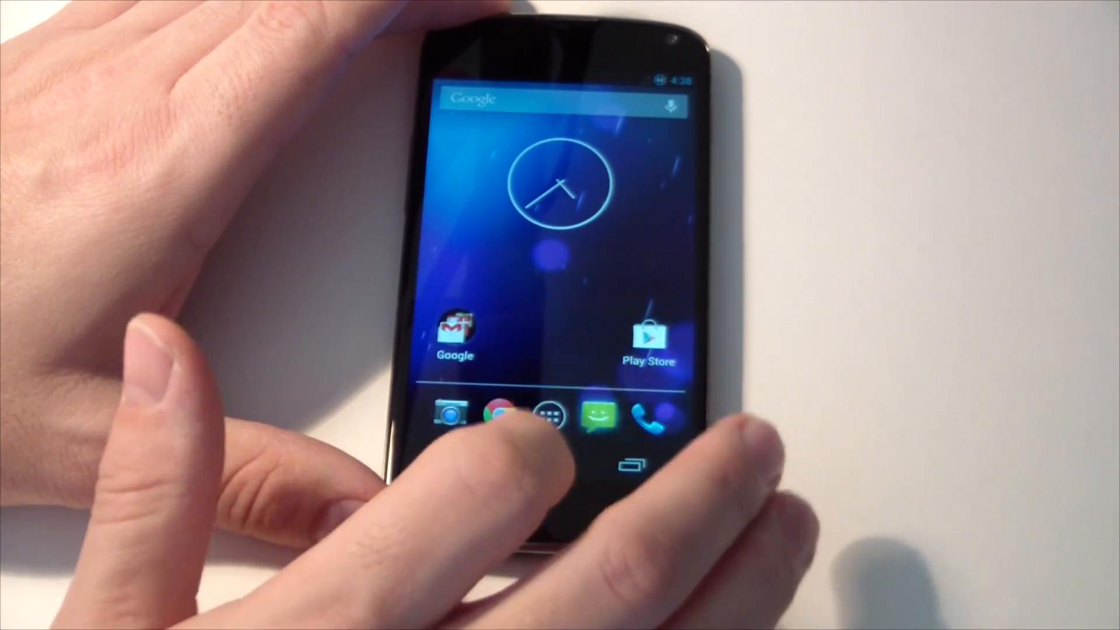
left_click(596, 416)
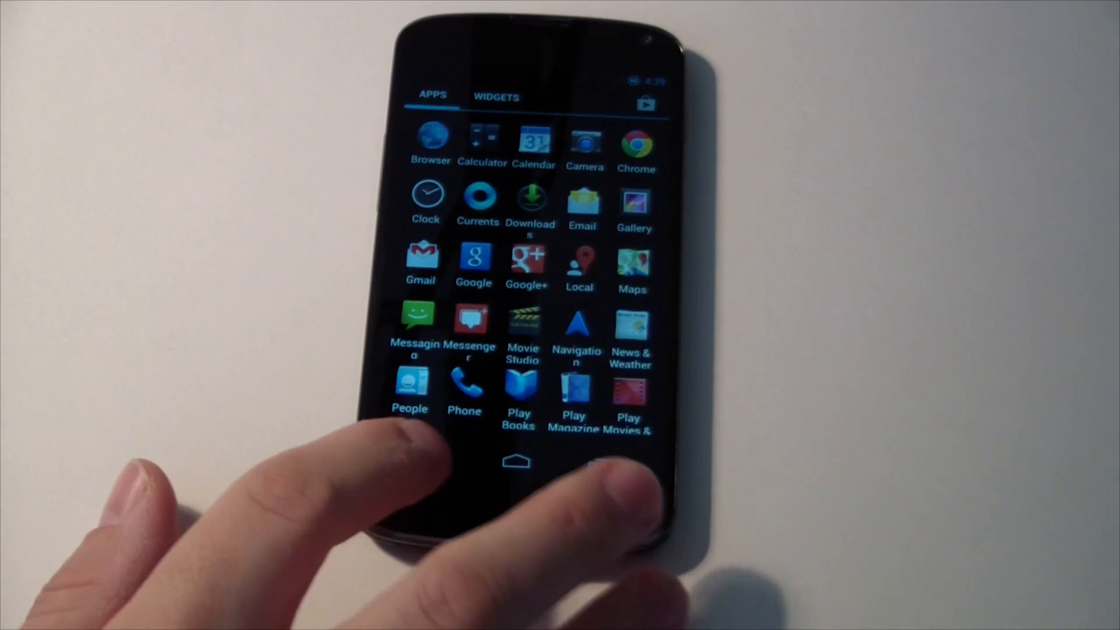
left_click(516, 461)
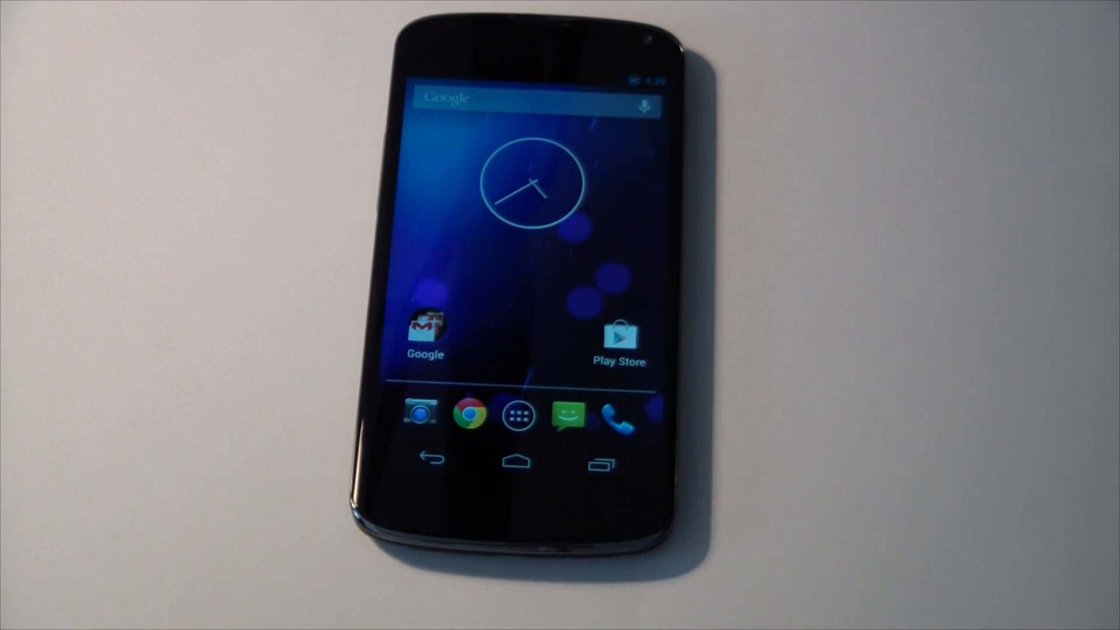